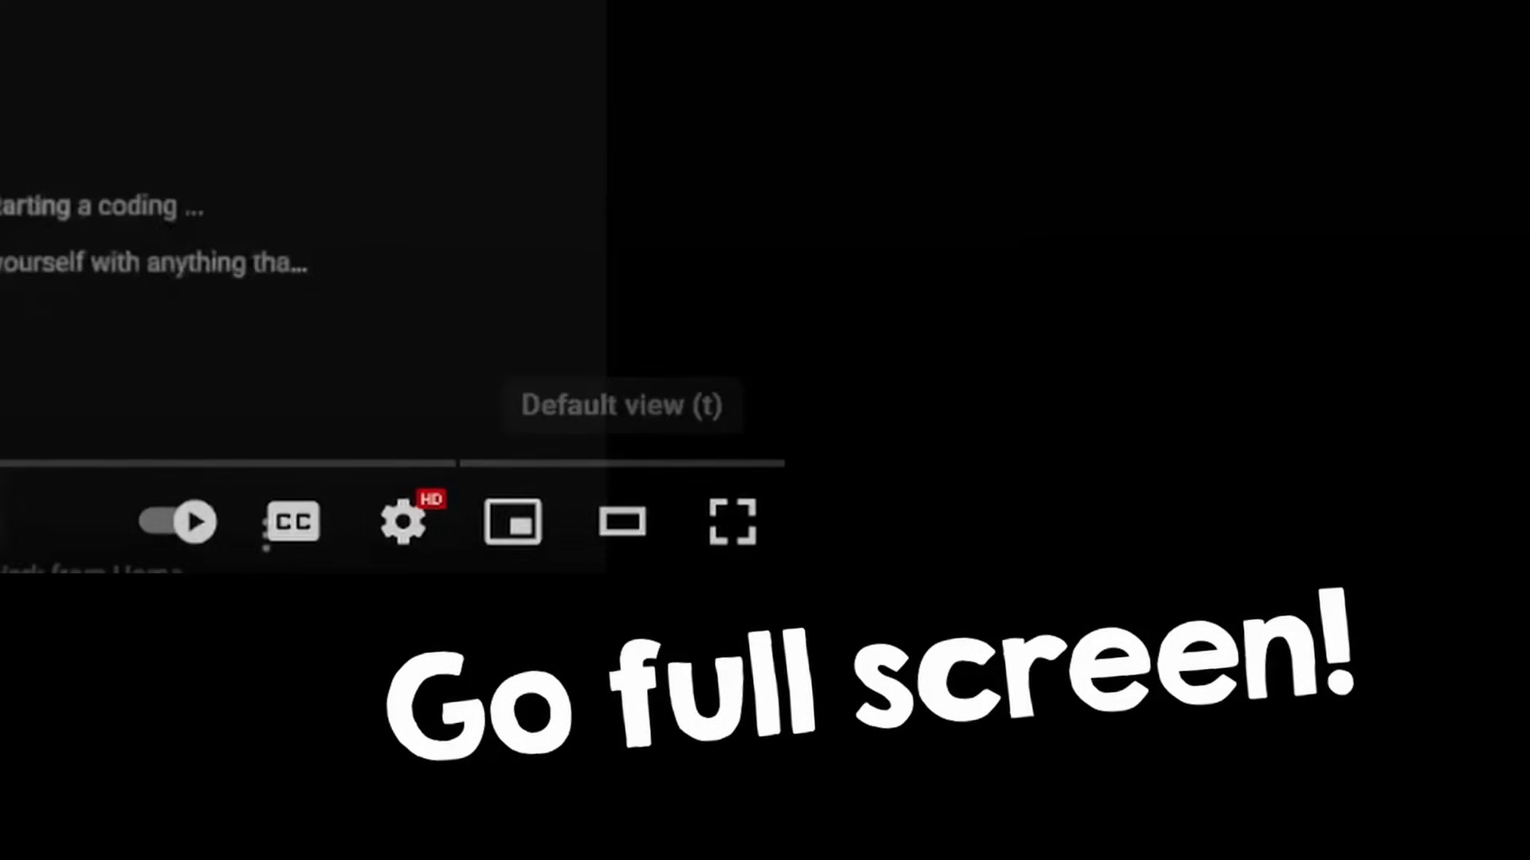
Step: Search YouTube for 'sfml tutorial' and scroll through the playlist results
{"action": "left_click", "coordinate": [731, 522]}
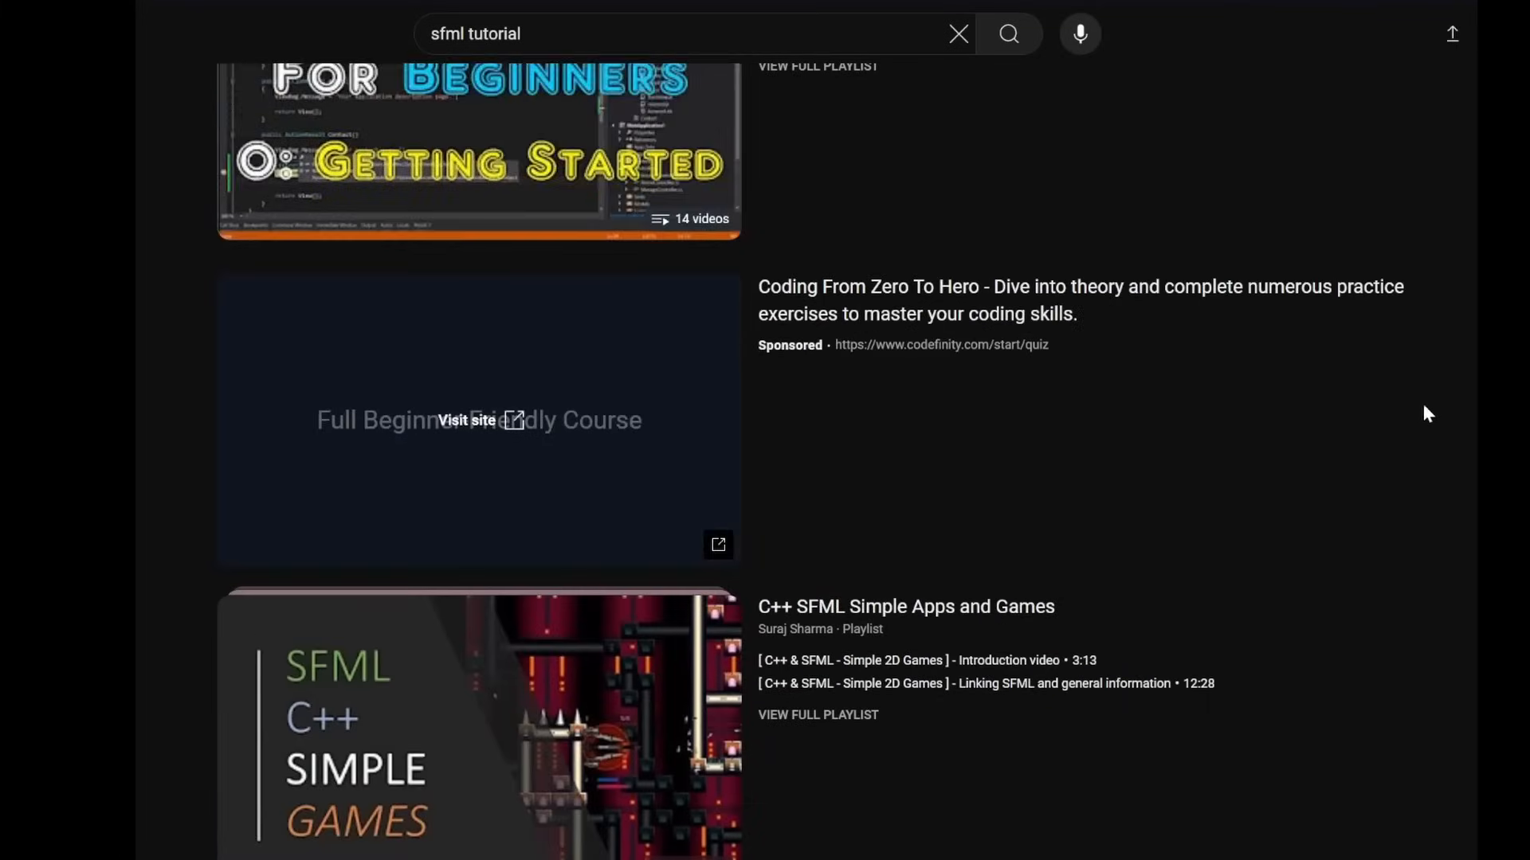
{"action": "scroll", "scroll_direction": "down", "scroll_amount": 3}
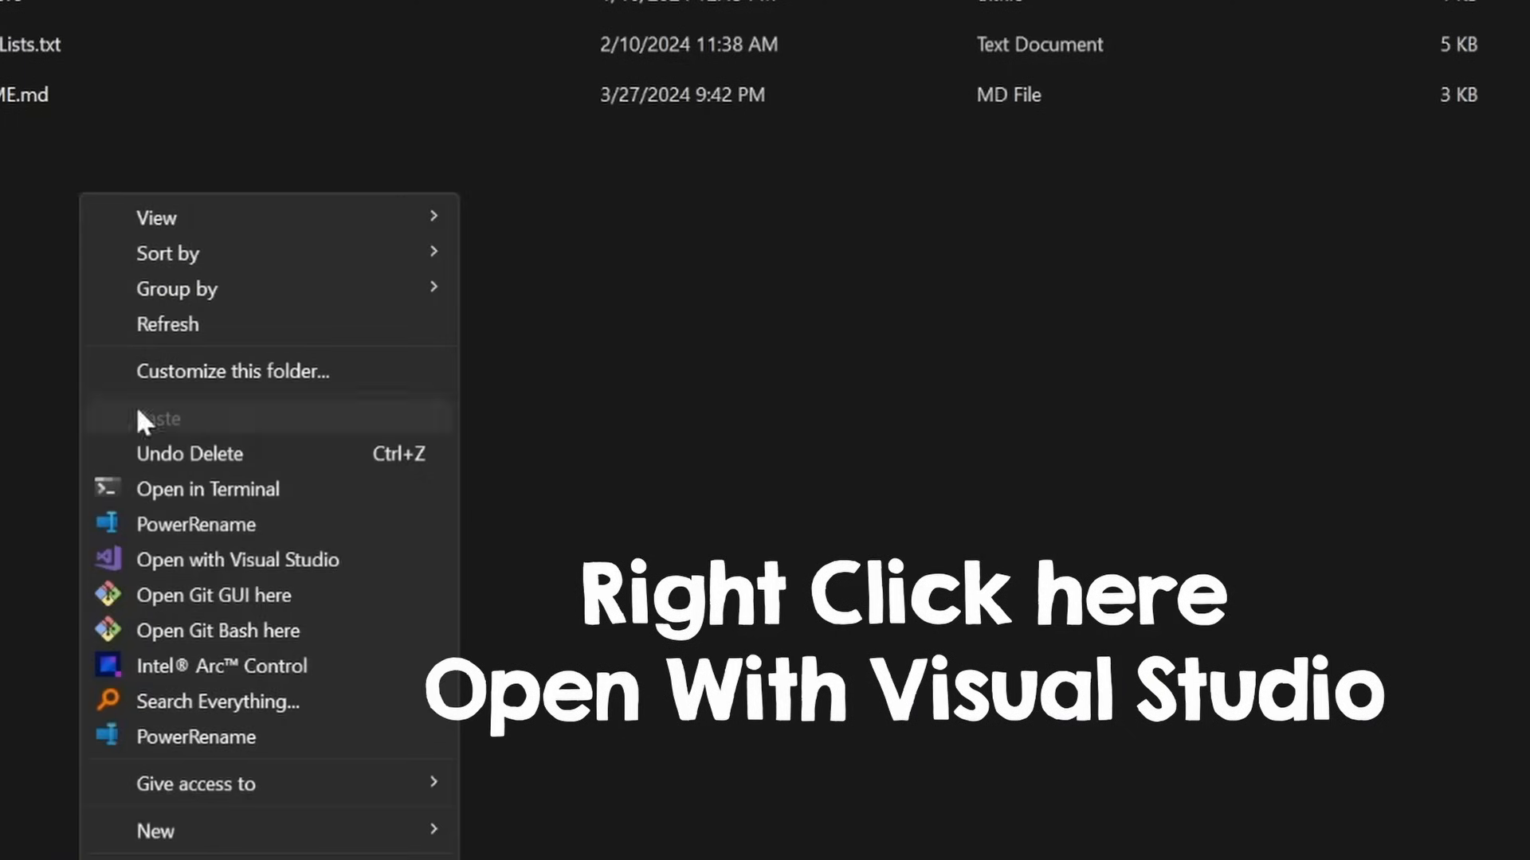
Step: Open the project folder containing CMakeLists.txt with Visual Studio from its context menu
{"action": "left_click", "coordinate": [235, 559]}
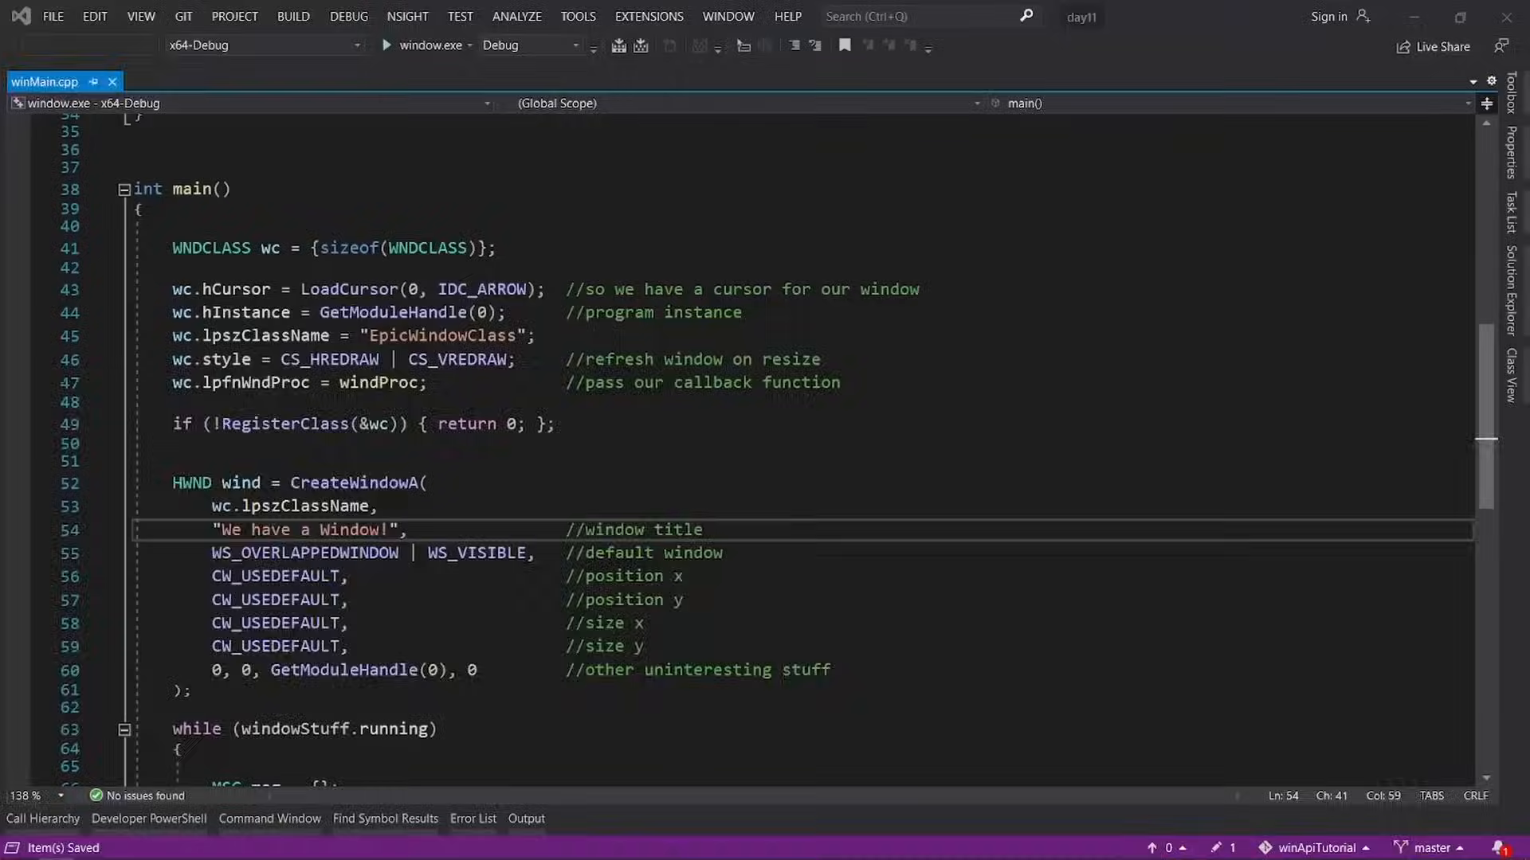
Step: Show winMain.cpp's main() function with the CreateWindowA call
{"action": "left_click", "coordinate": [385, 45]}
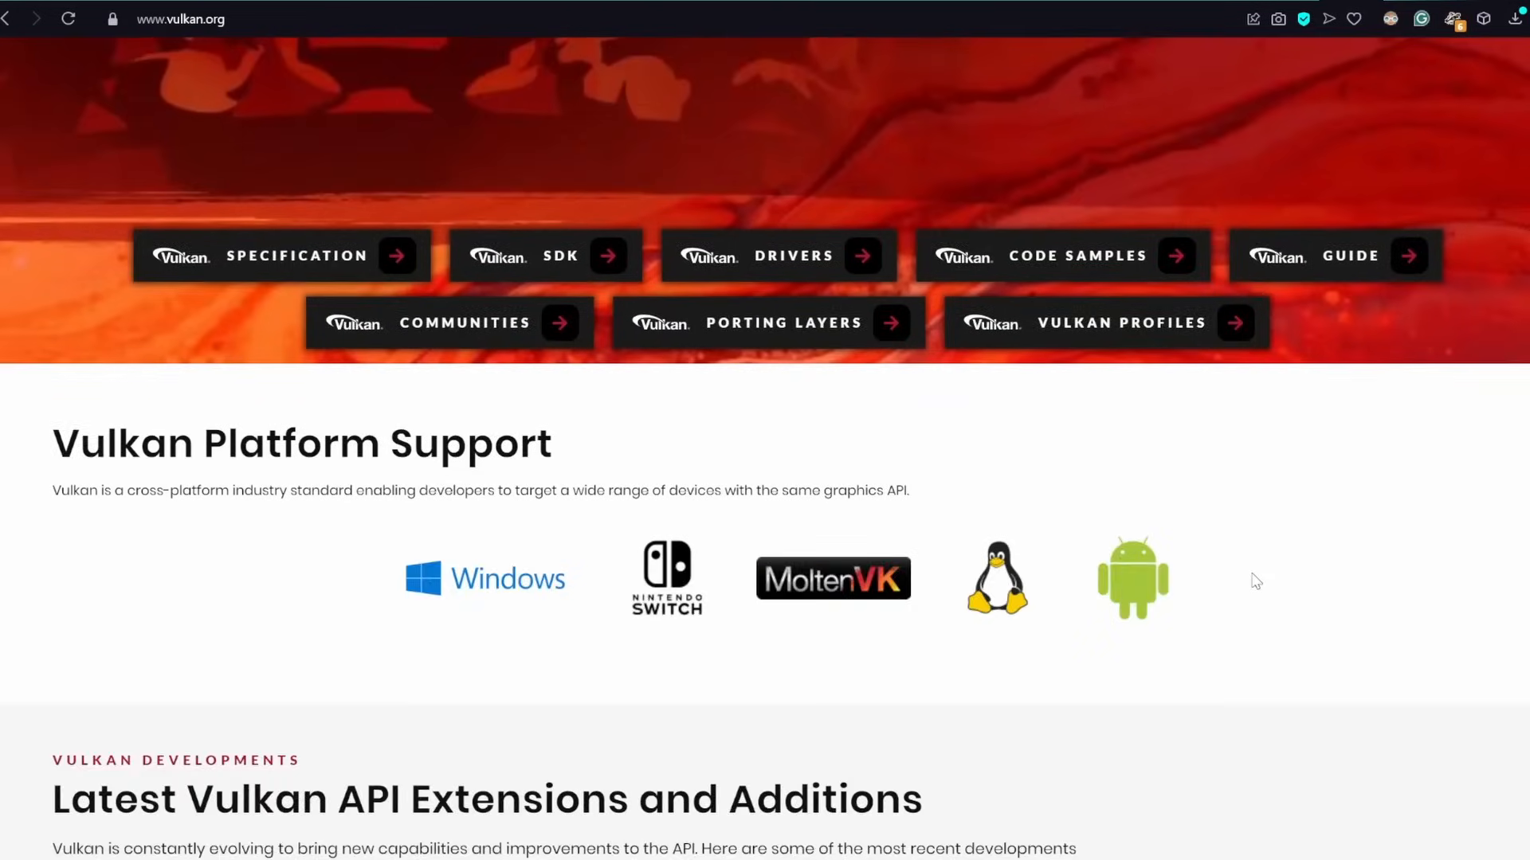
Step: Scroll vulkan.org past Platform Support to Latest Vulkan API Extensions and Additions
{"action": "scroll", "scroll_direction": "down", "scroll_amount": 3}
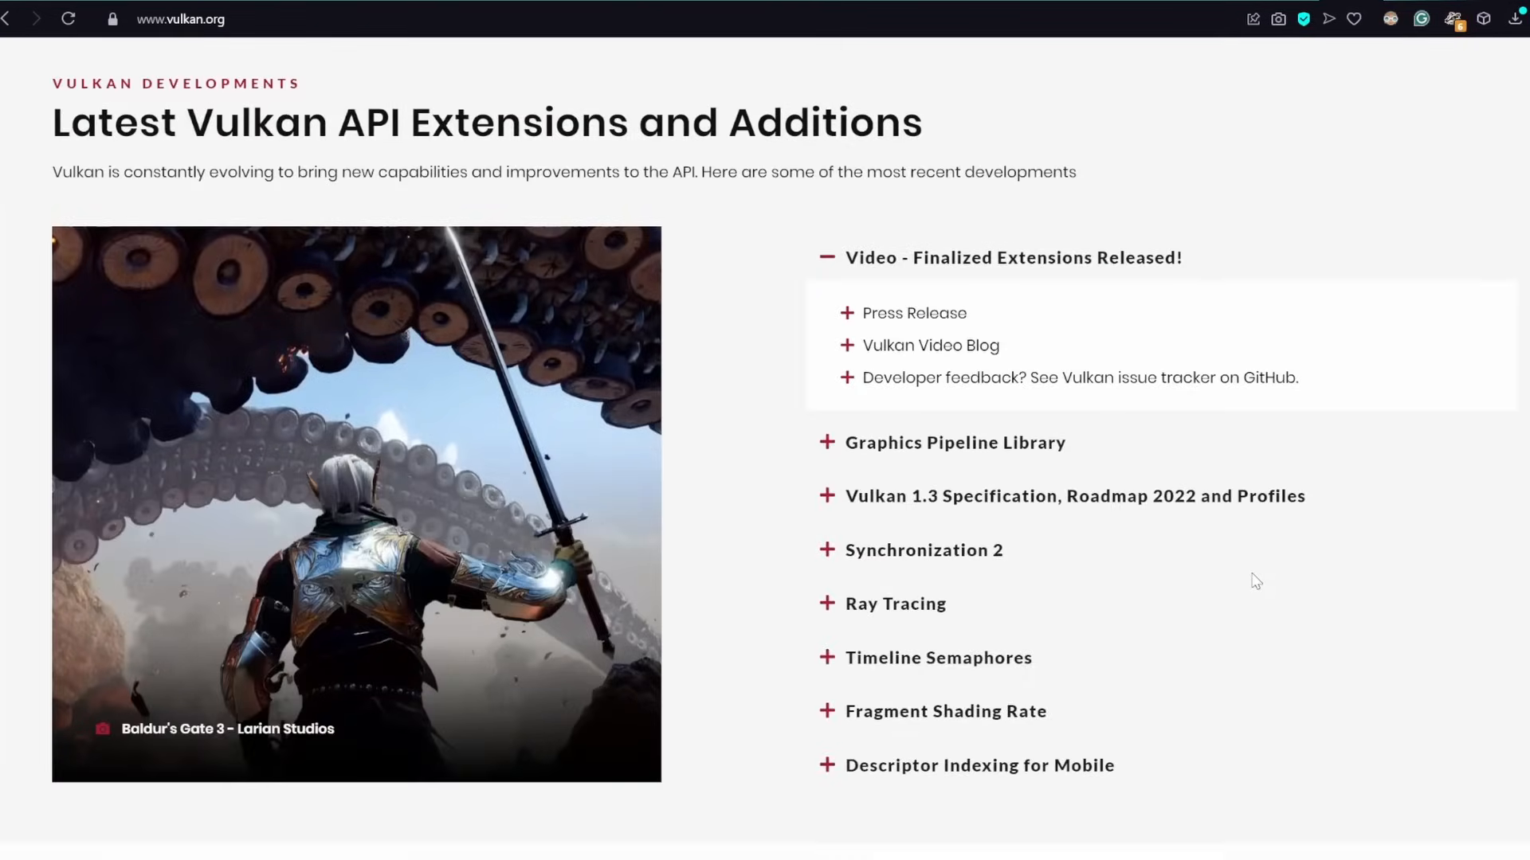
{"action": "scroll", "scroll_direction": "down", "scroll_amount": 3}
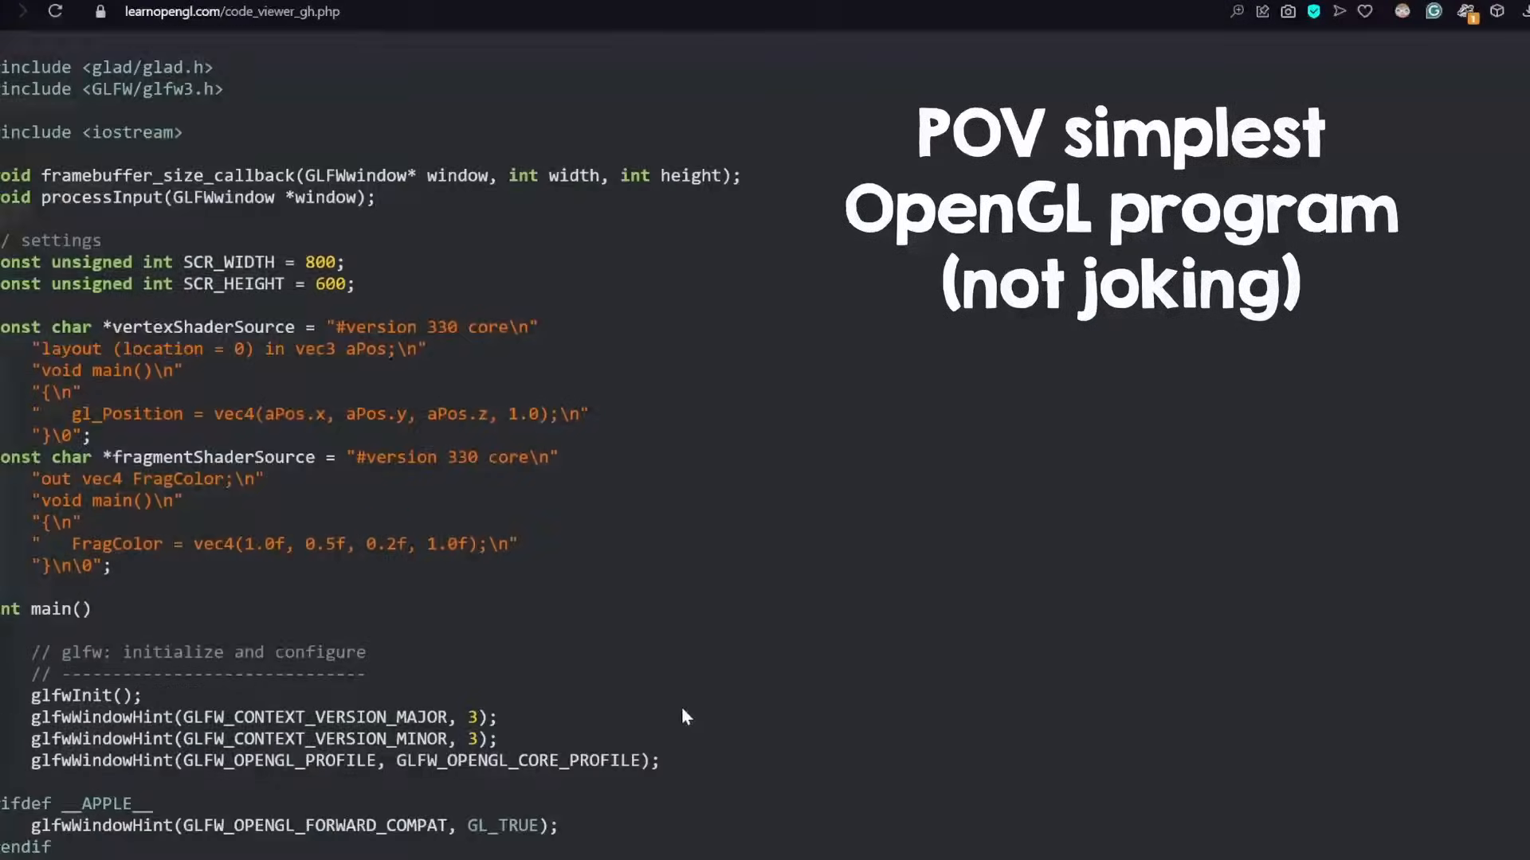
Step: Scroll through the minimal GLFW-and-glad OpenGL example source in the LearnOpenGL code viewer
{"action": "scroll", "scroll_direction": "down", "scroll_amount": 3}
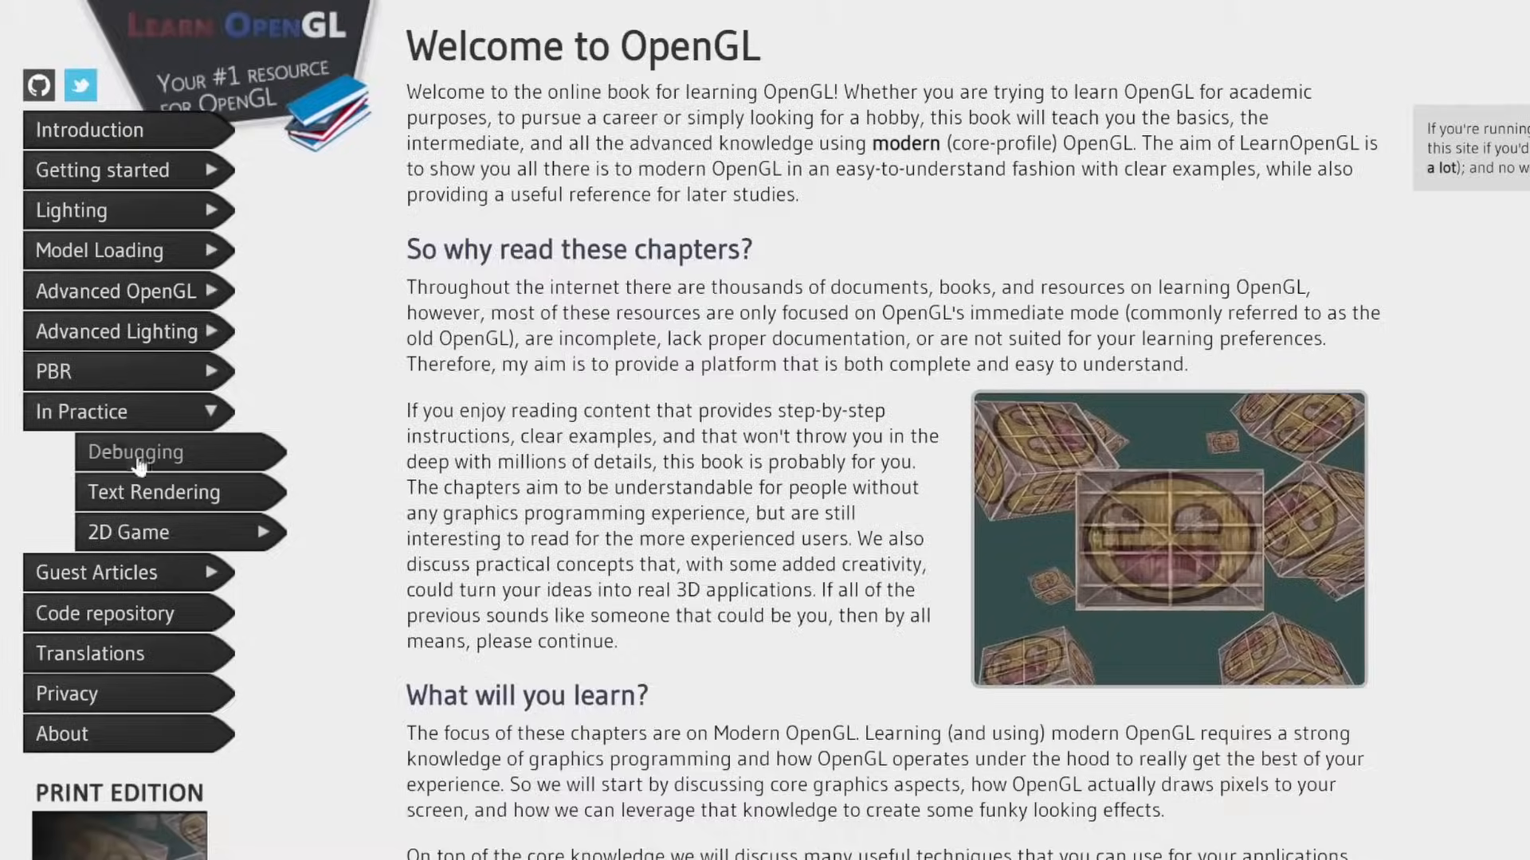
Step: Read the Debugging chapter's 'Debug output in GLFW' section, then return to the welcome page
{"action": "left_click", "coordinate": [134, 452]}
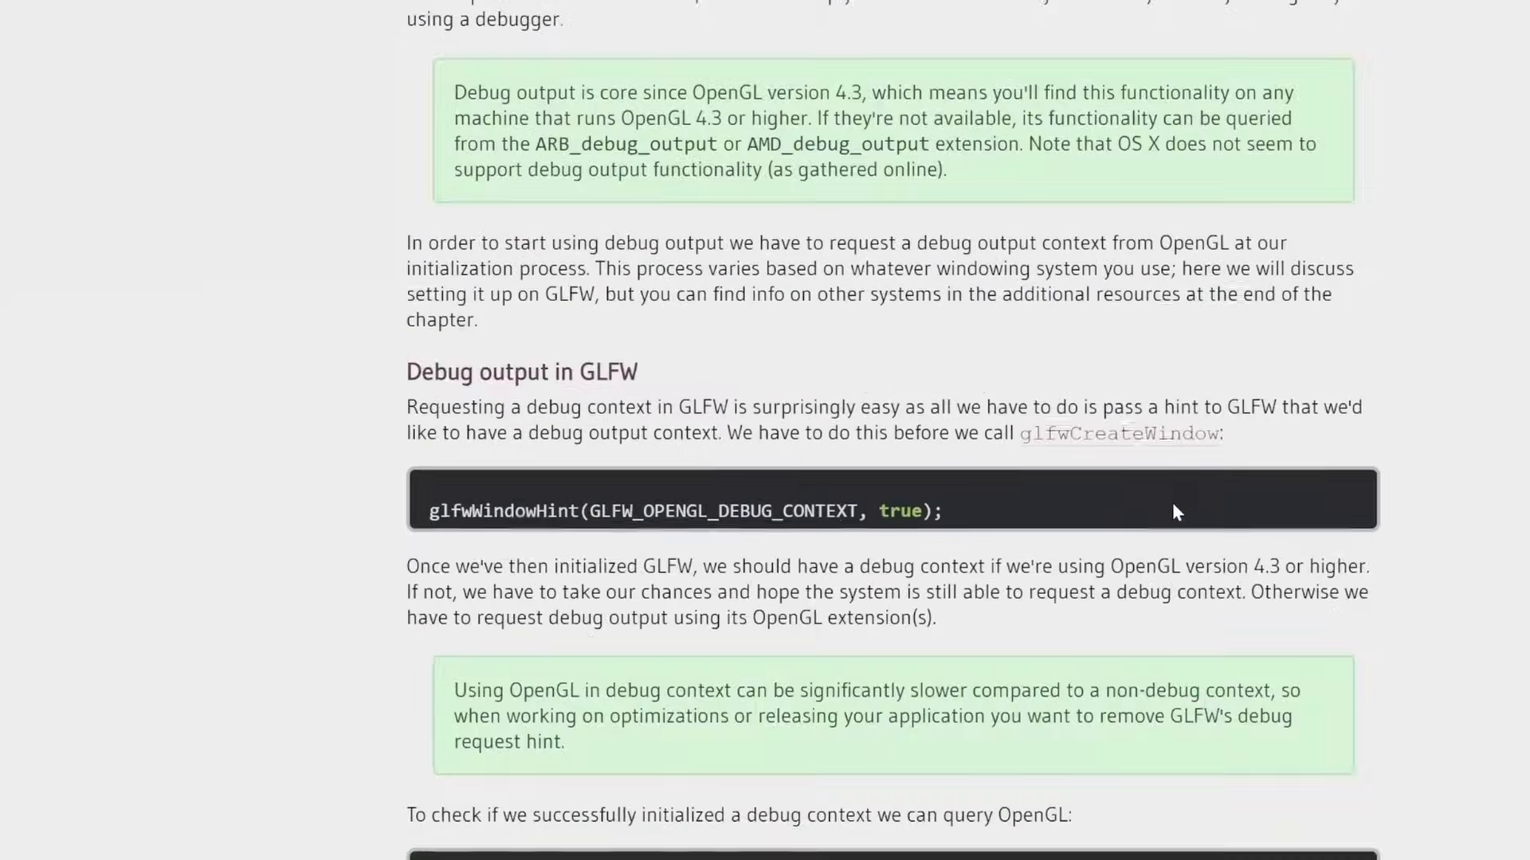
{"action": "scroll", "scroll_direction": "down", "scroll_amount": 3}
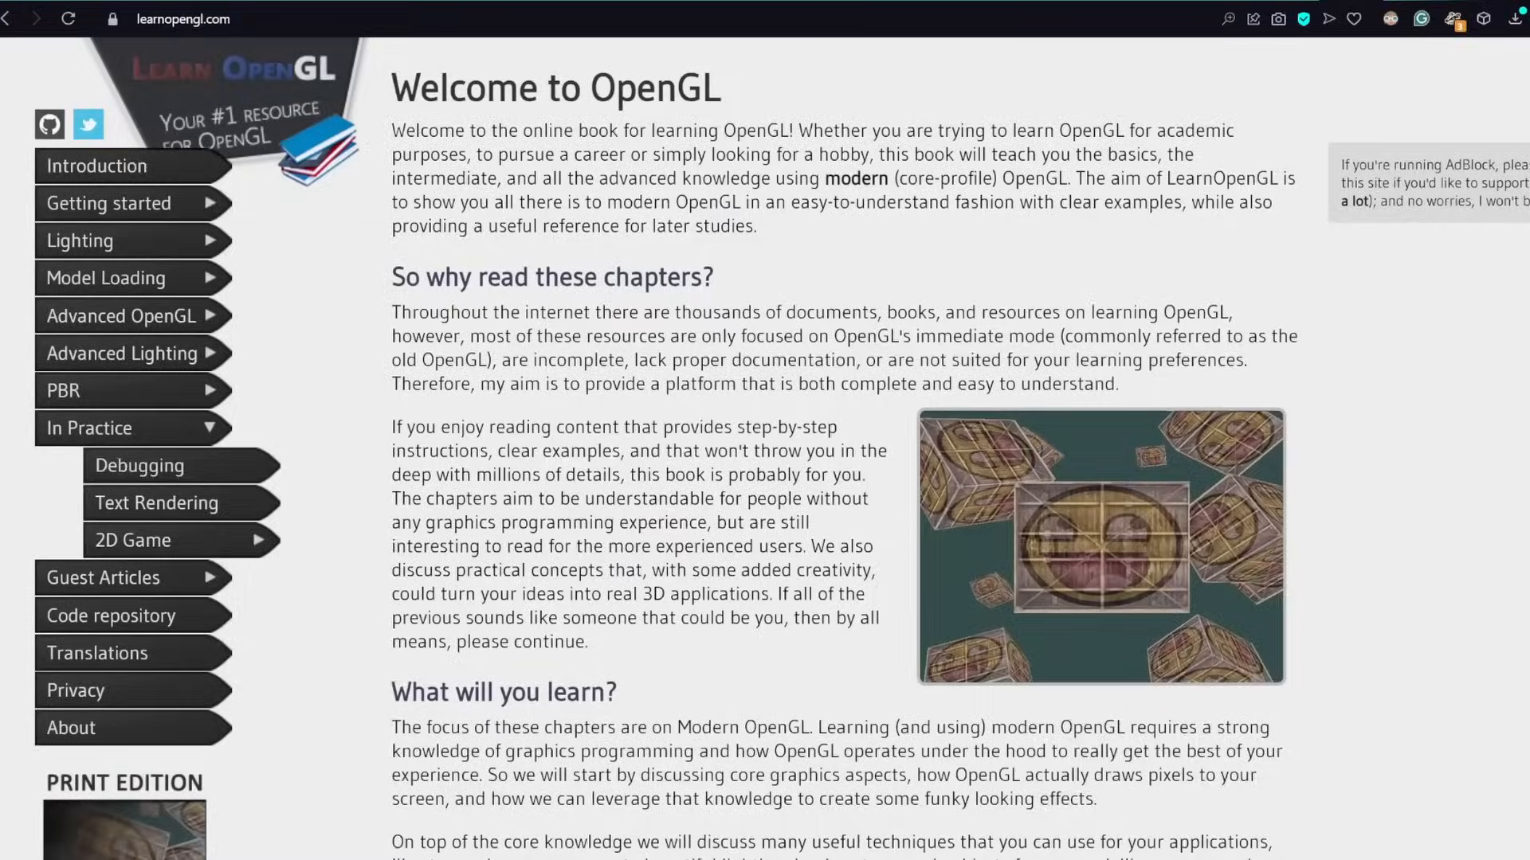
{"action": "left_click", "coordinate": [137, 465]}
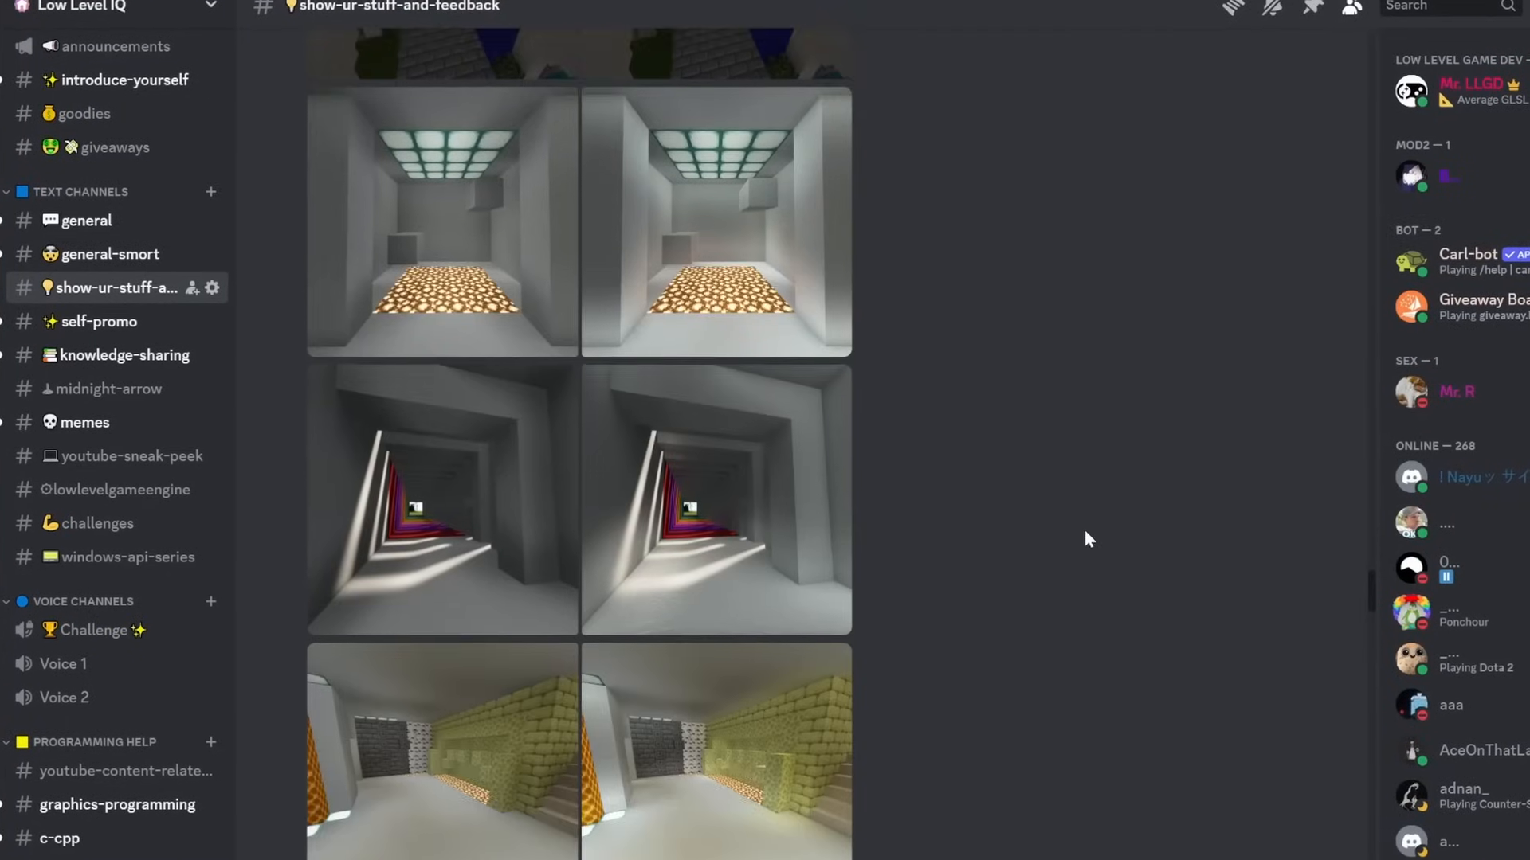
Step: Scroll through the shared 3D rendering screenshots in the show-ur-stuff-and-feedback channel
{"action": "scroll", "scroll_direction": "down", "scroll_amount": 3}
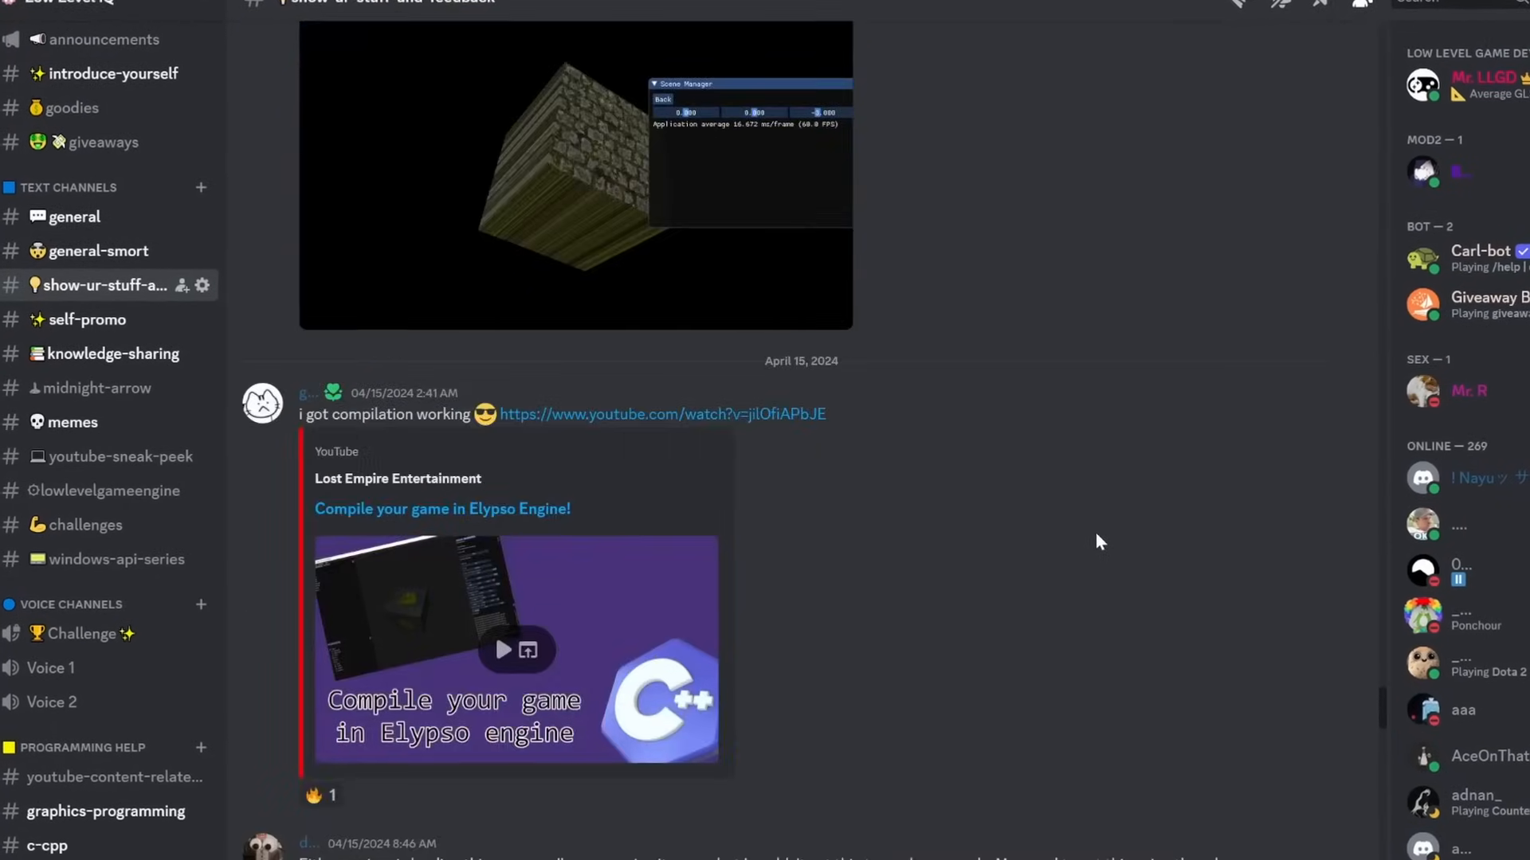
{"action": "scroll", "scroll_direction": "down", "scroll_amount": 3}
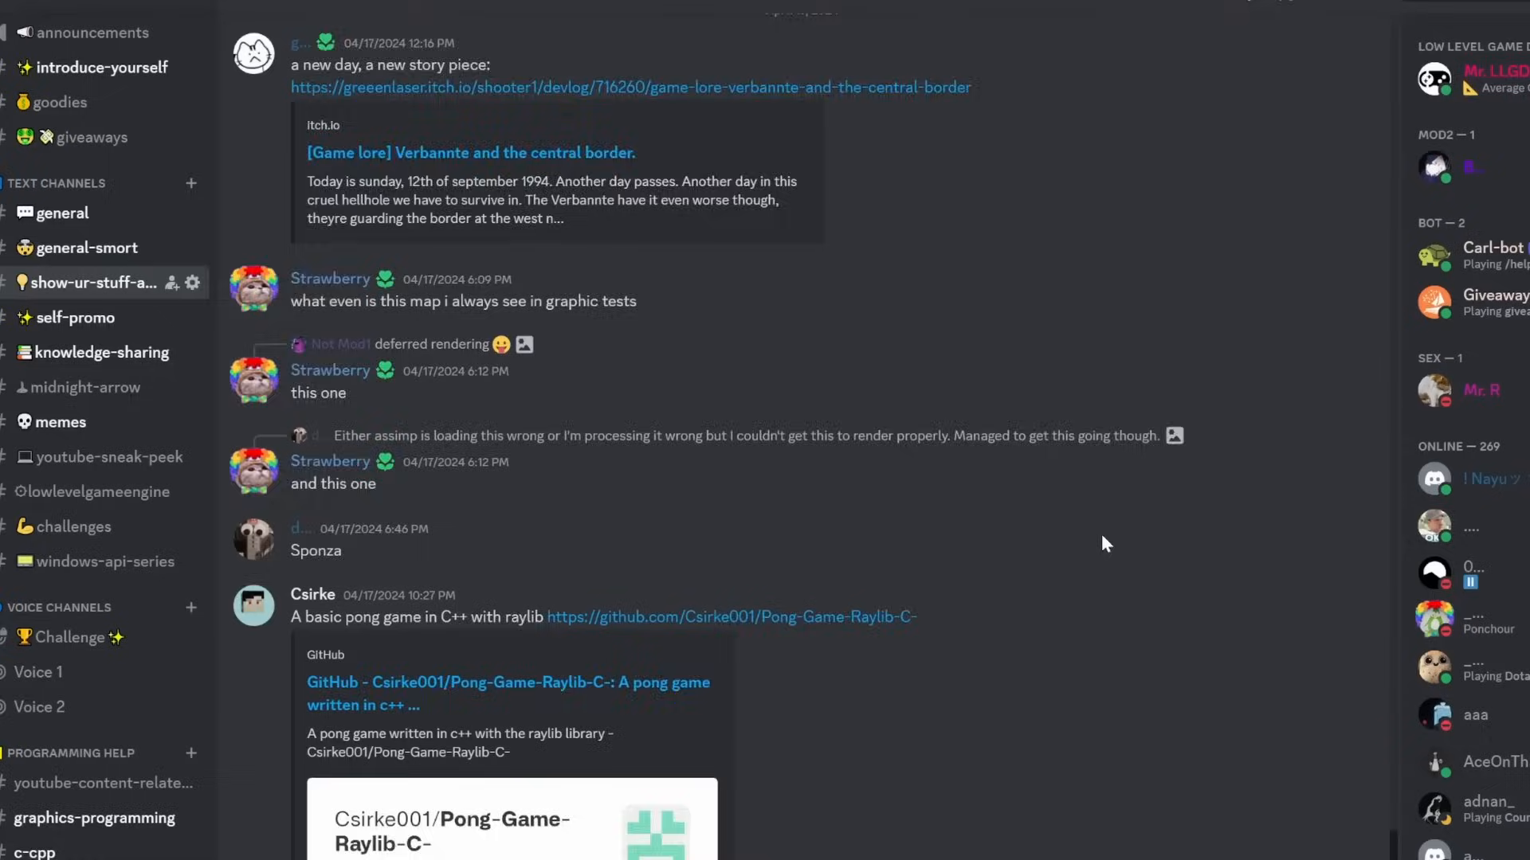
{"action": "scroll", "scroll_direction": "down", "scroll_amount": 3}
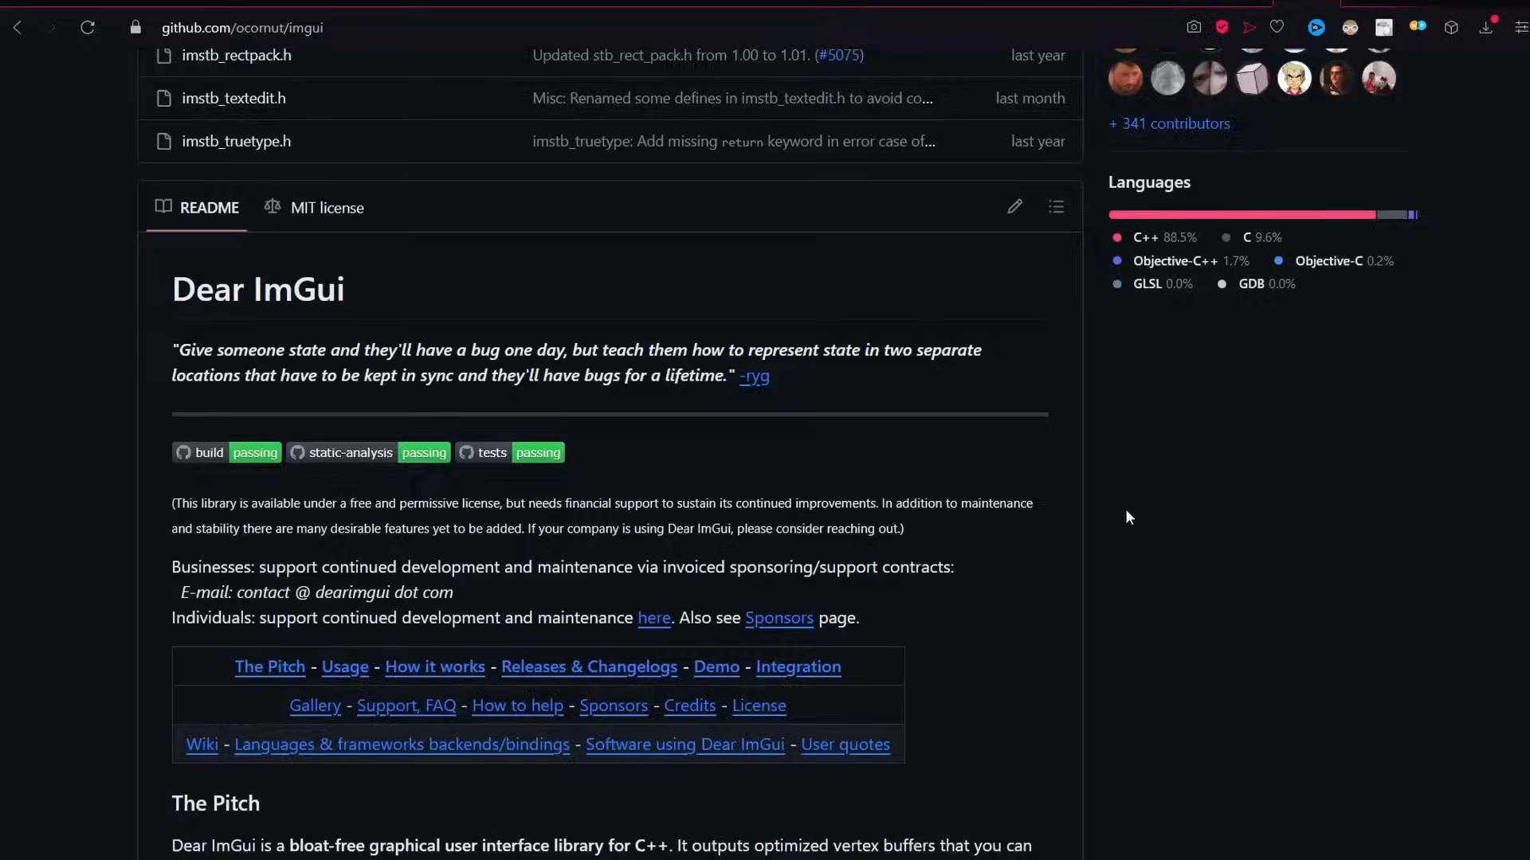
Step: Scroll the Dear ImGui README past its usage code samples to the How it works section
{"action": "scroll", "scroll_direction": "down", "scroll_amount": 3}
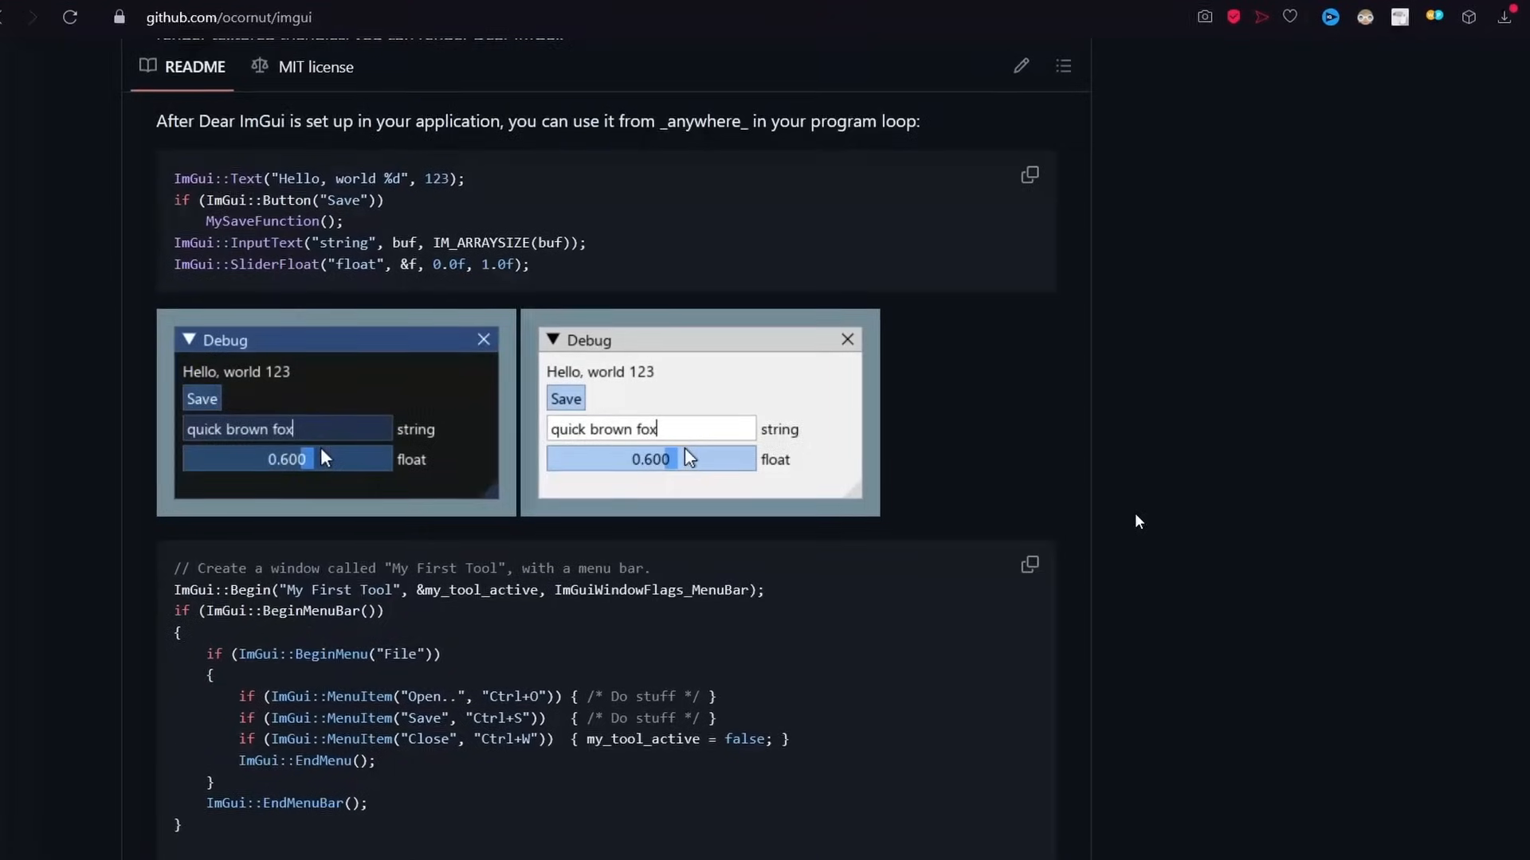
{"action": "scroll", "scroll_direction": "down", "scroll_amount": 3}
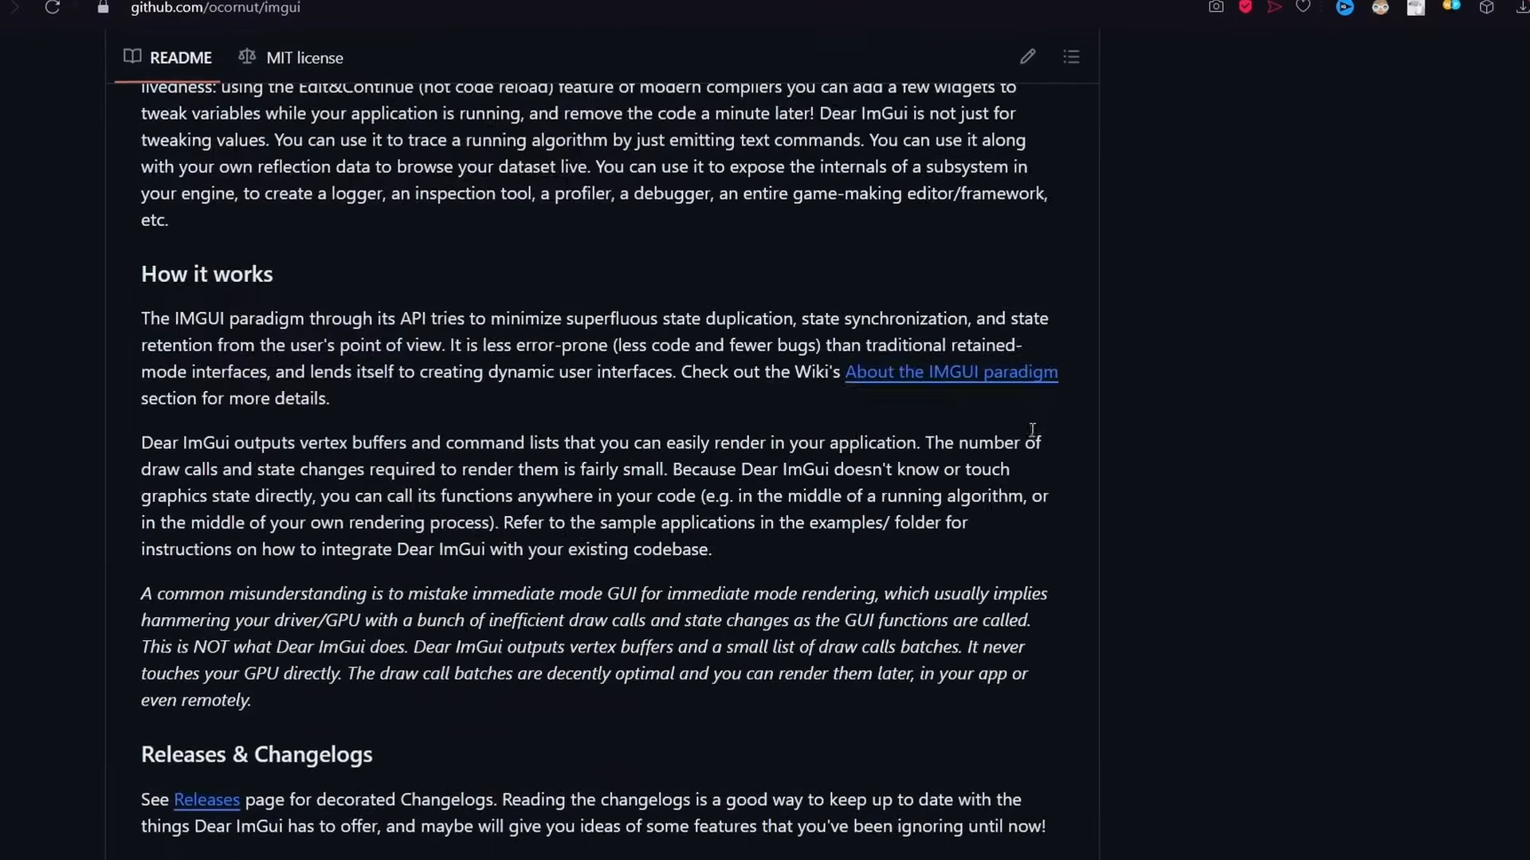